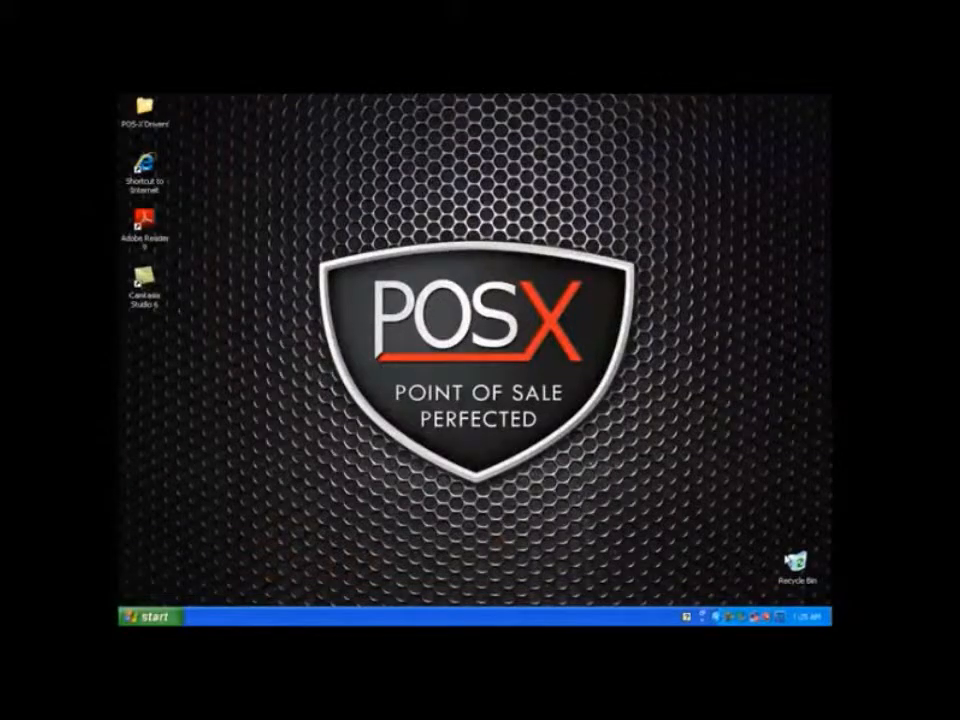
Reach the Intel GMA driver settings through Start and the Control Panel applet list.
{"action": "left_click", "coordinate": [146, 616]}
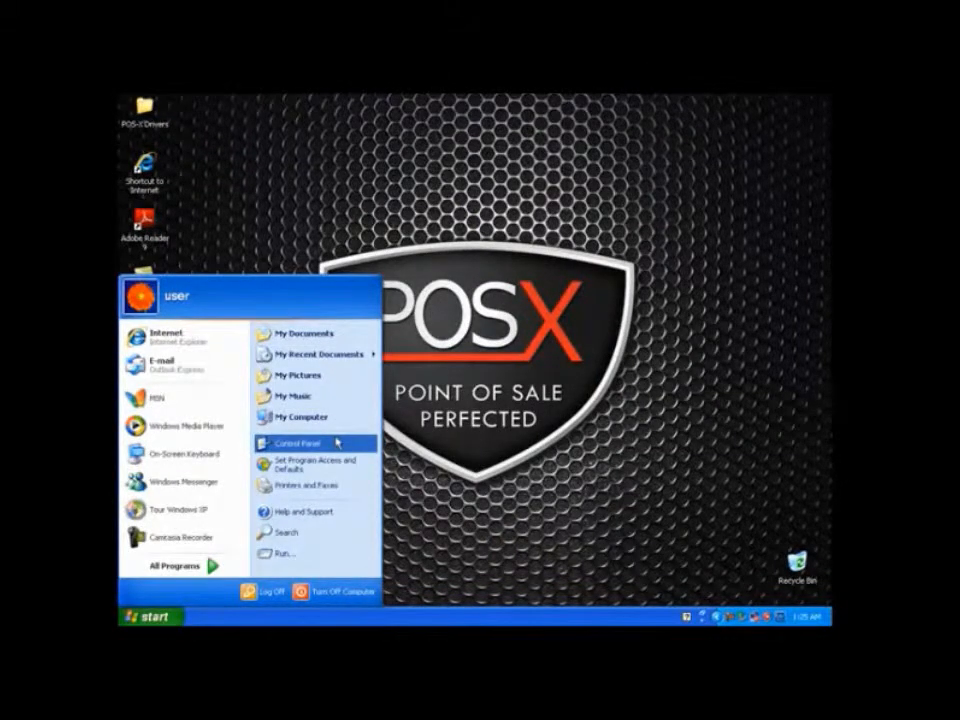
{"action": "left_click", "coordinate": [298, 442]}
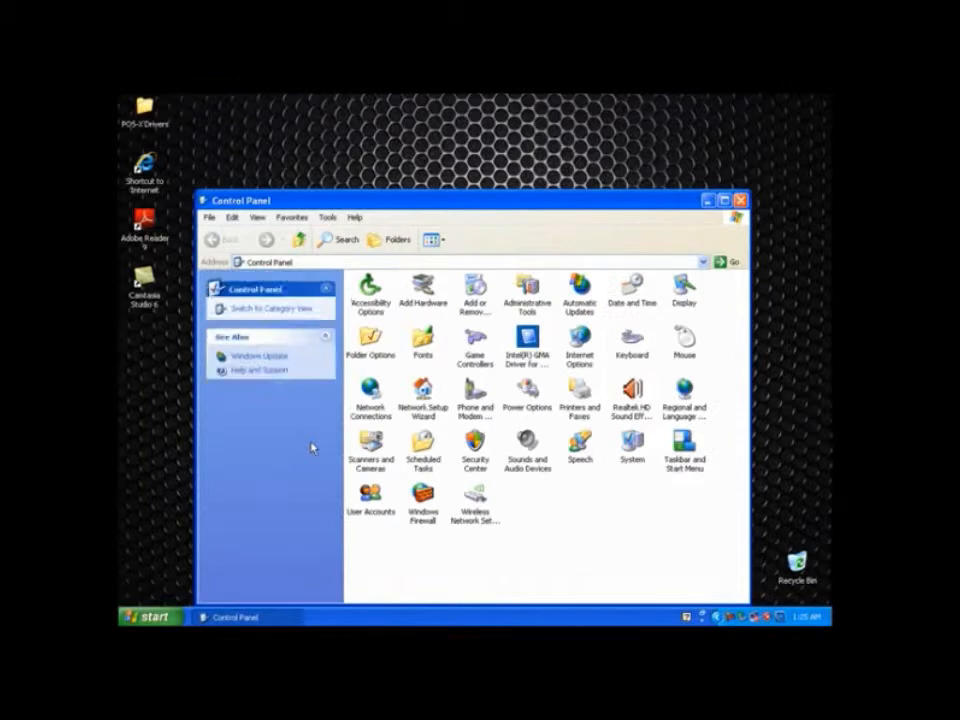
{"action": "left_click", "coordinate": [528, 344]}
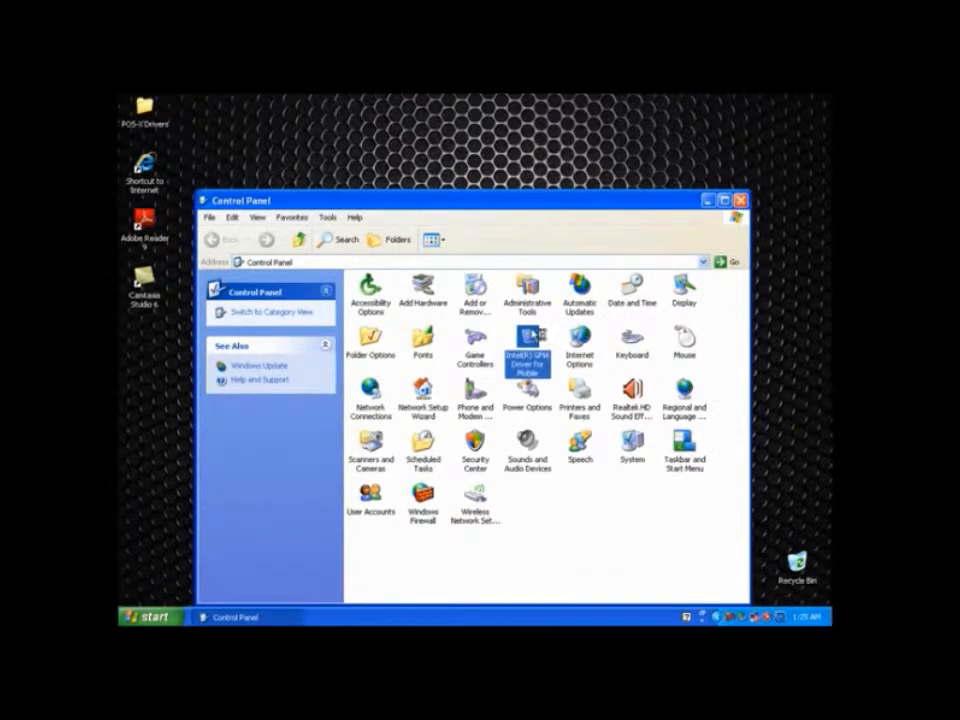
{"action": "mouse_move", "coordinate": [528, 344]}
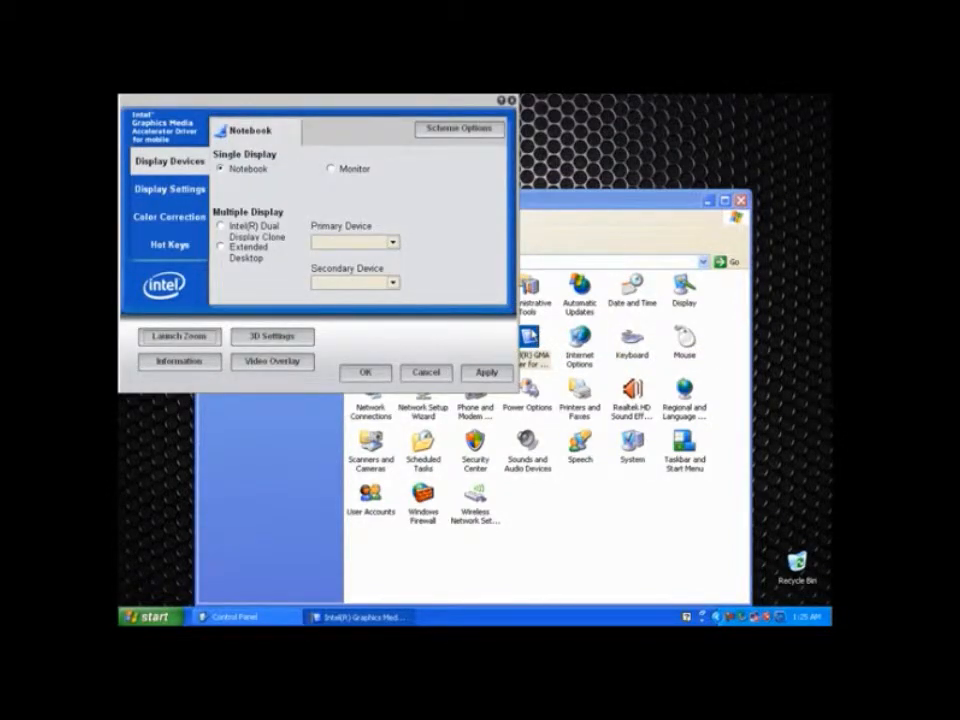
Apply Intel Dual Display Clone, confirm the new configuration, and go to Display Settings.
{"action": "left_click", "coordinate": [222, 228]}
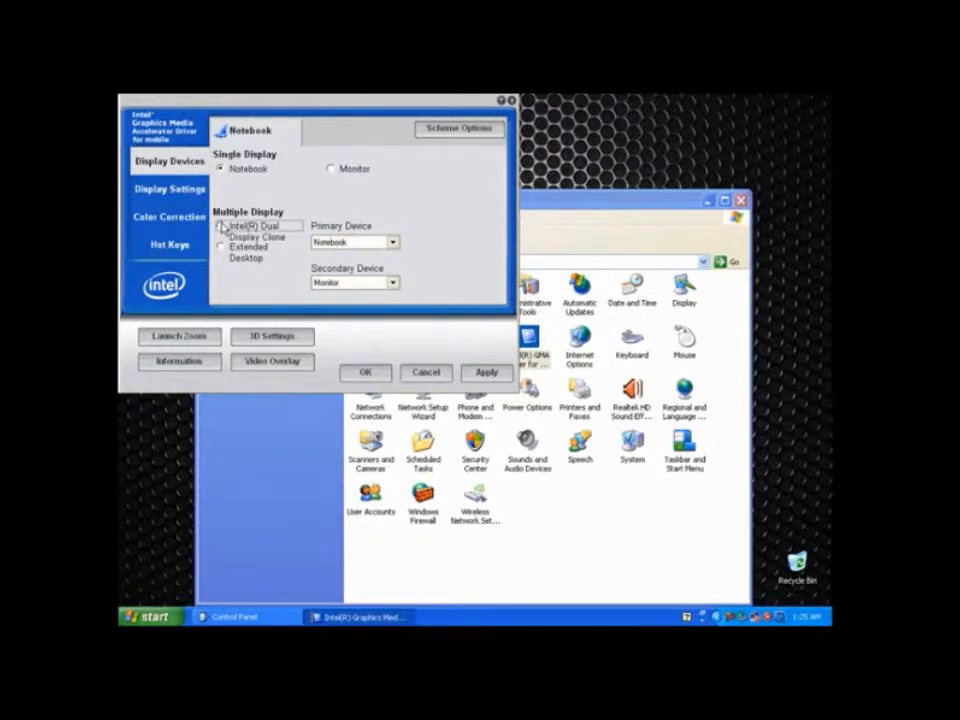
{"action": "left_click", "coordinate": [488, 372]}
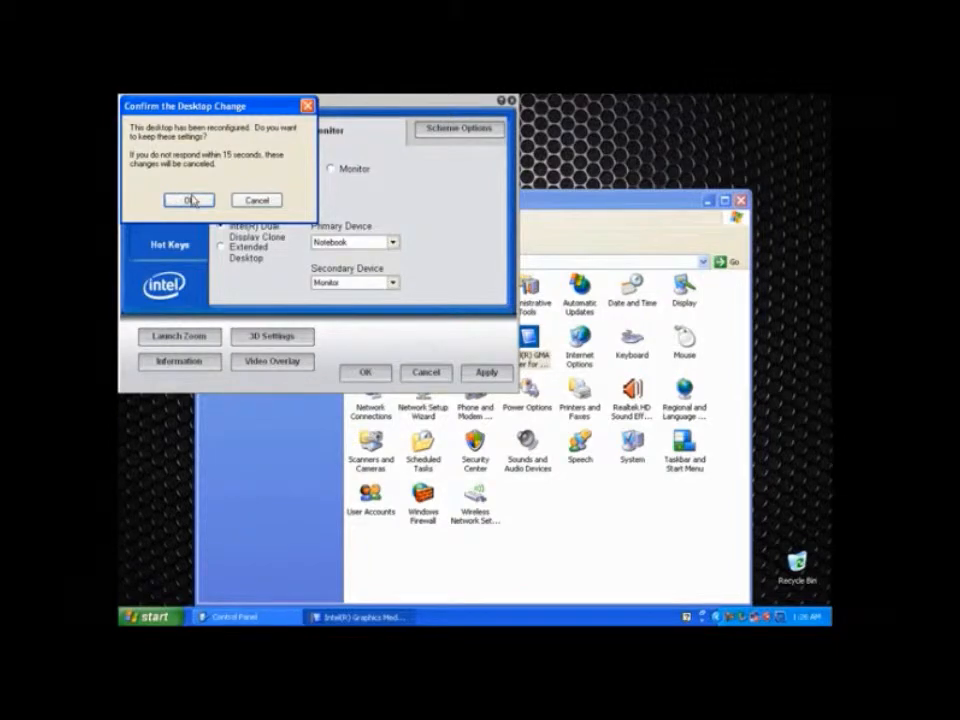
{"action": "left_click", "coordinate": [188, 200]}
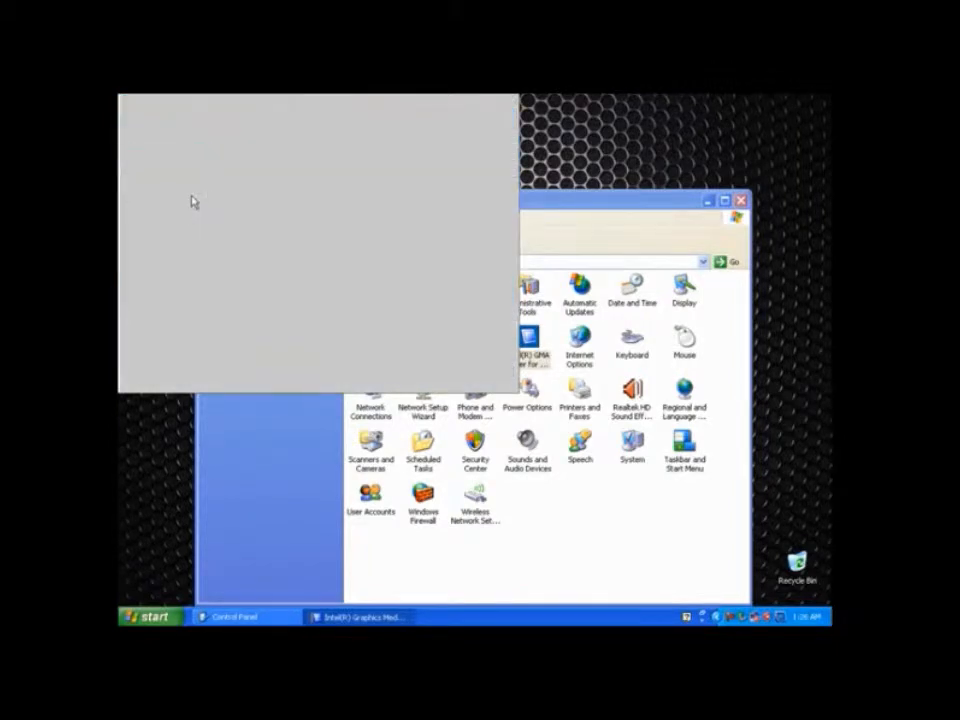
{"action": "left_click", "coordinate": [170, 188]}
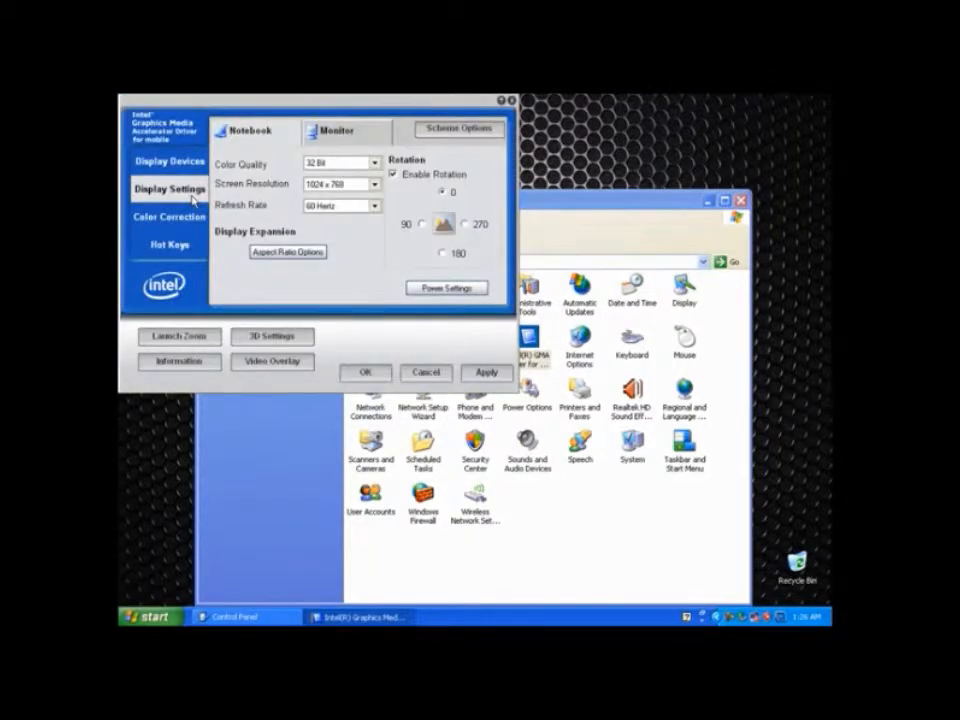